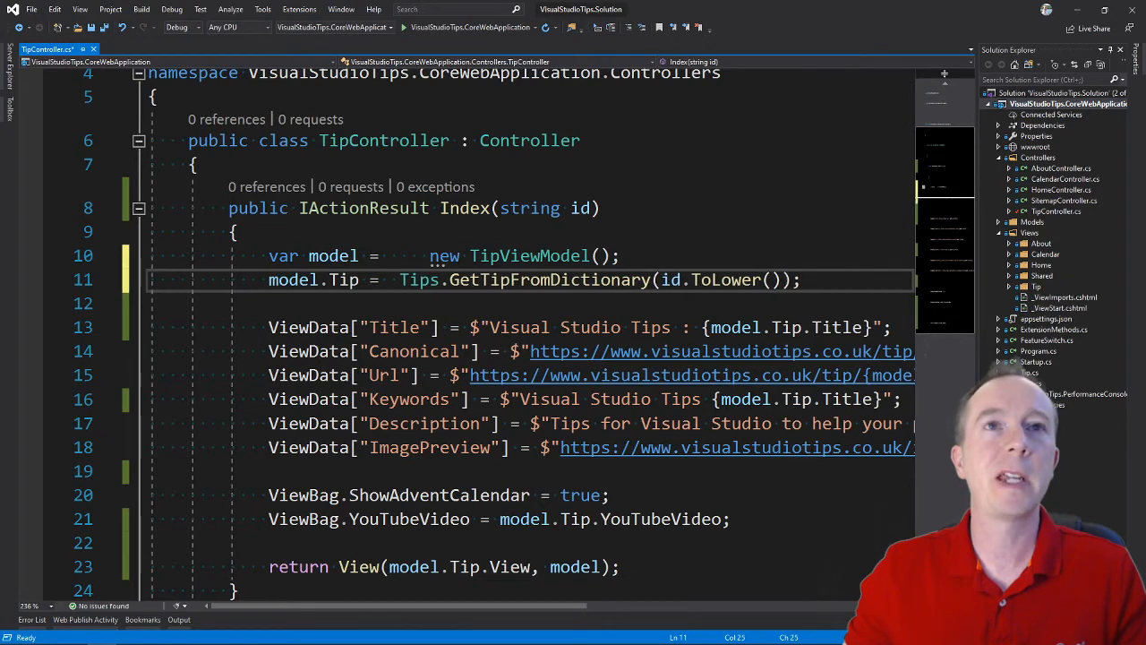
pyautogui.scroll(-3)
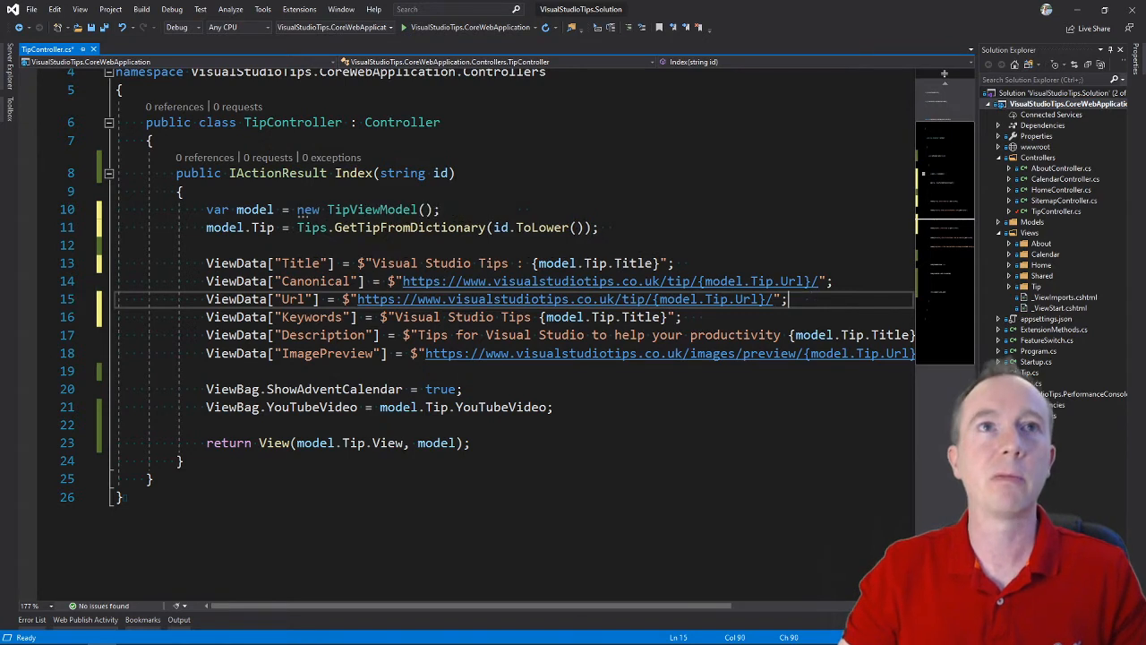
pyautogui.press('ctrl+s')
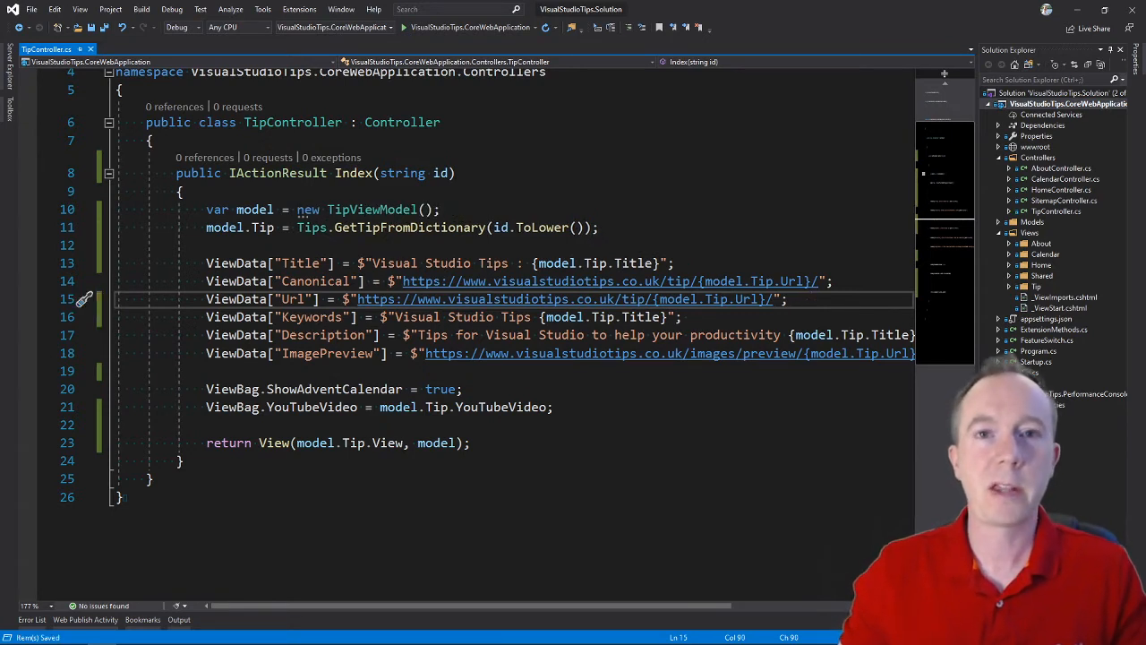